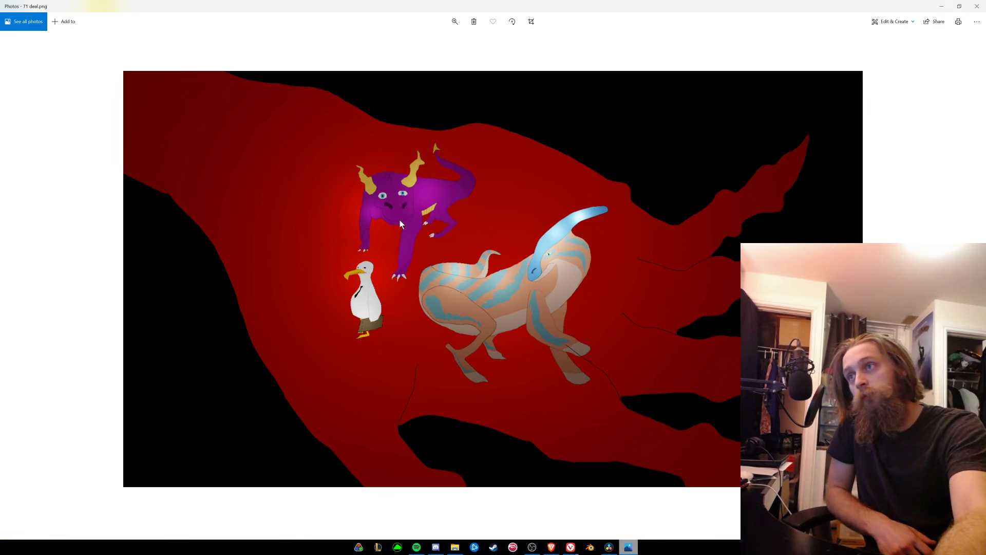
{"action": "mouse_move", "coordinate": [343, 268]}
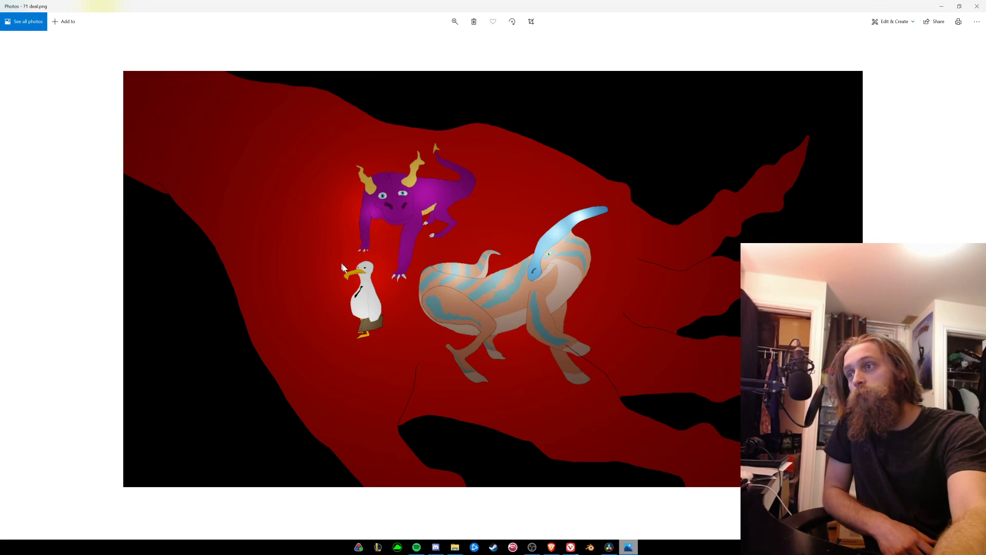
{"action": "mouse_move", "coordinate": [349, 314]}
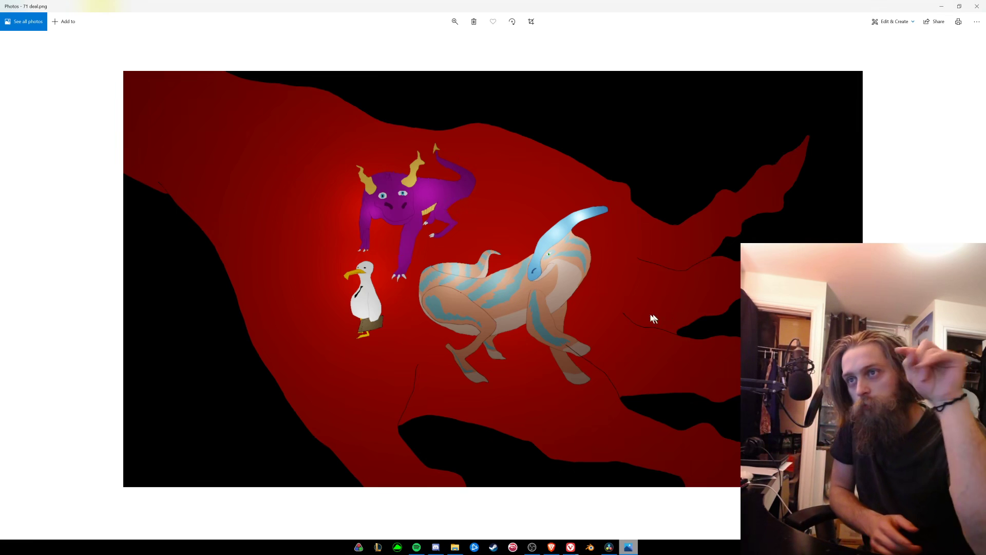
{"action": "mouse_move", "coordinate": [669, 319]}
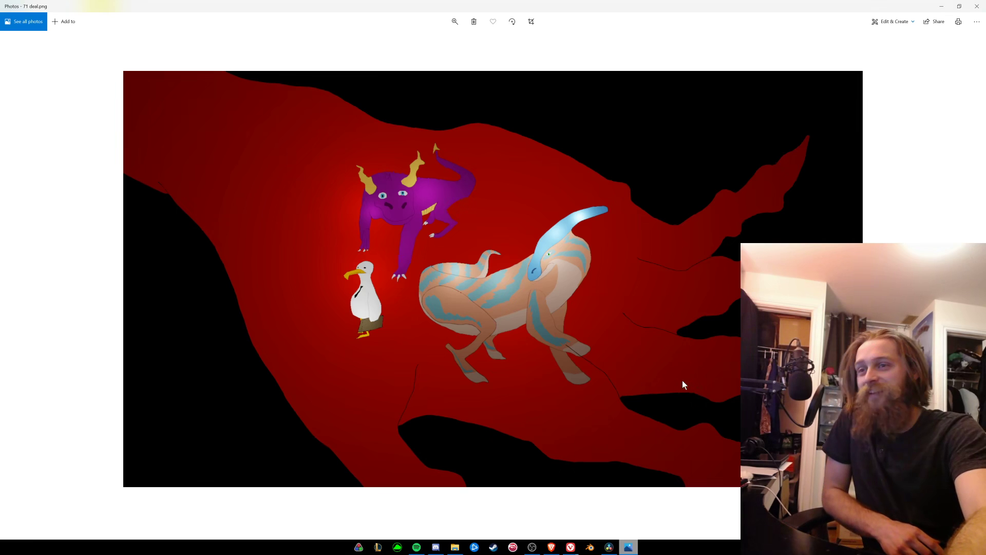
{"action": "mouse_move", "coordinate": [696, 401]}
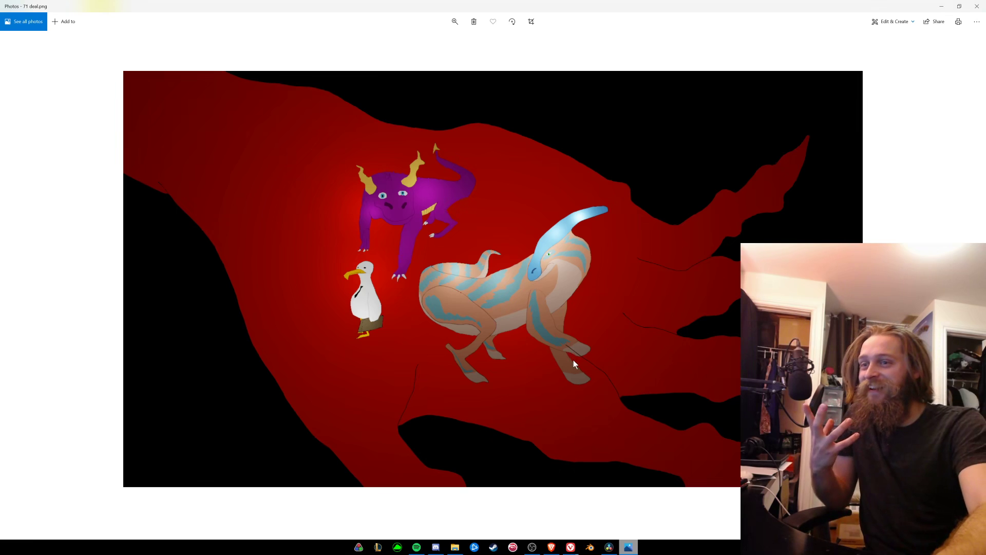
{"action": "mouse_move", "coordinate": [515, 360]}
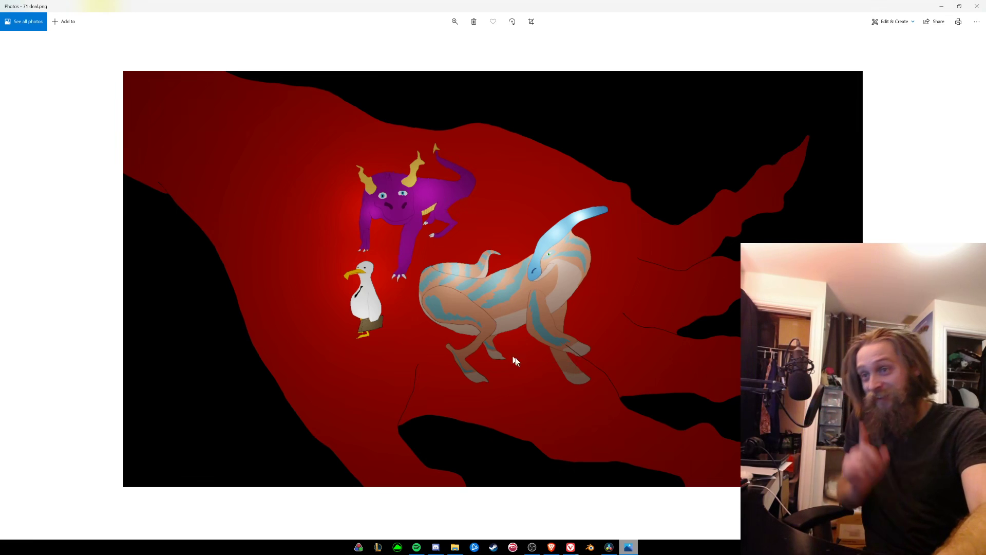
{"action": "mouse_move", "coordinate": [618, 402]}
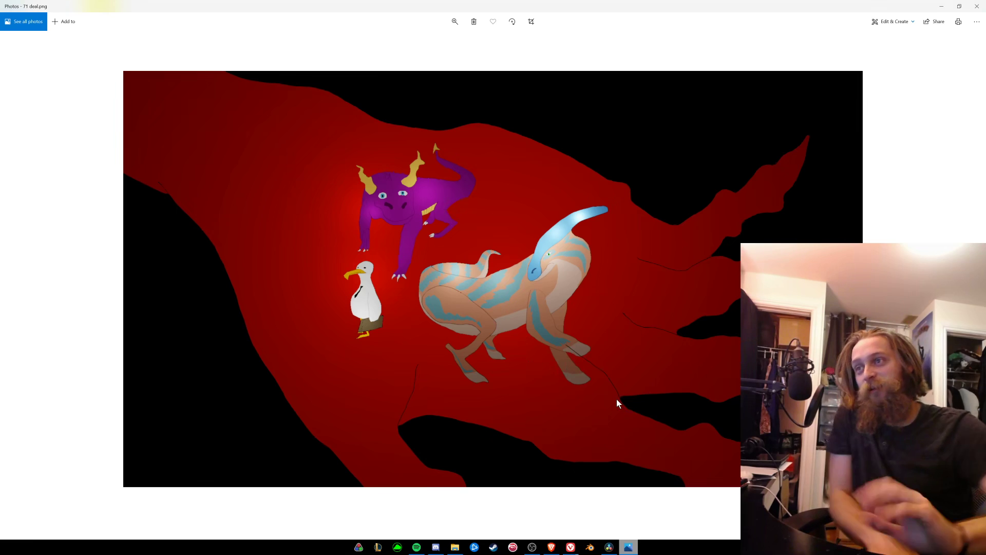